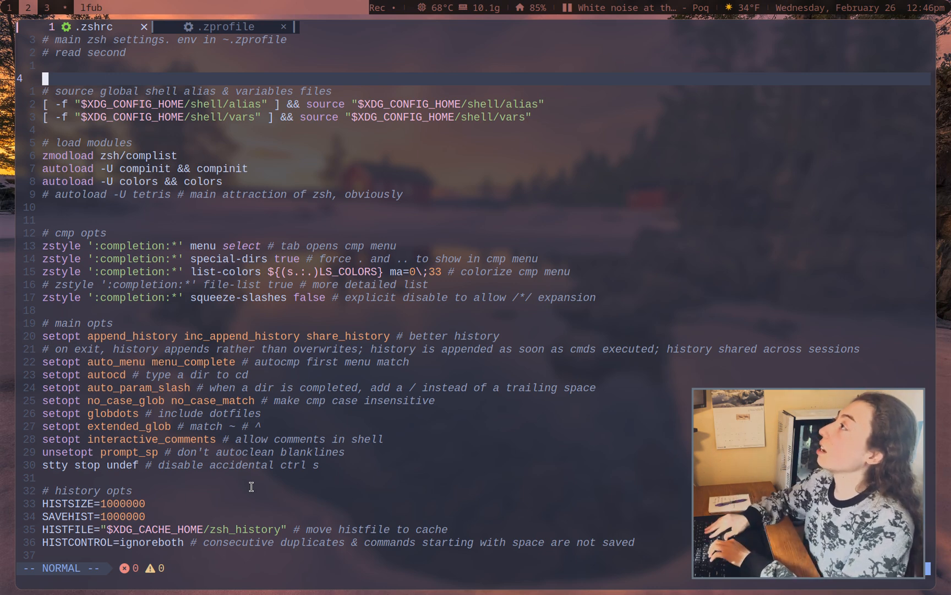
Compare .zprofile with .zshrc, then review the alias sourcing line and try cd completion to .config
{"action": "left_click", "coordinate": [223, 27]}
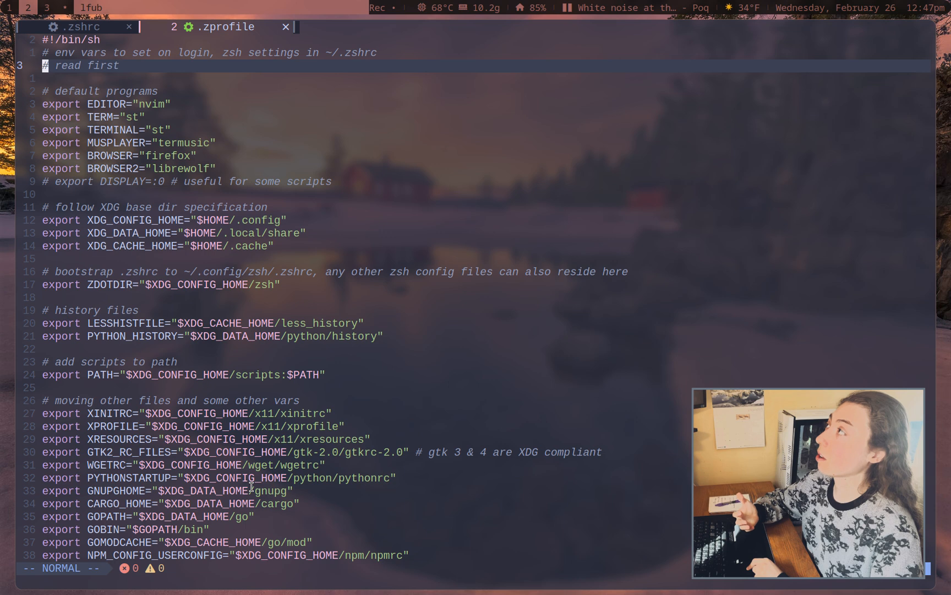
{"action": "left_click", "coordinate": [82, 26]}
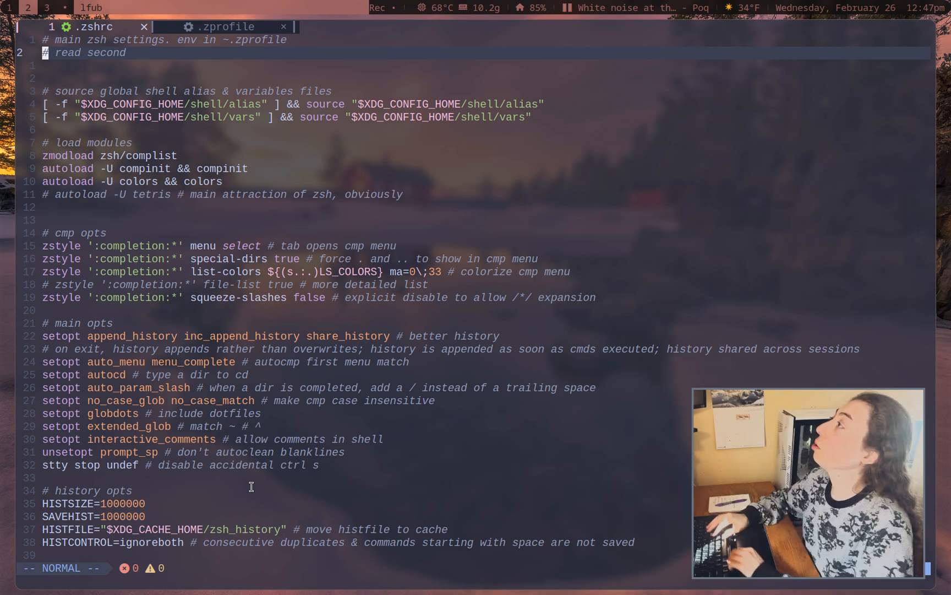
{"action": "mouse_move", "coordinate": [132, 63]}
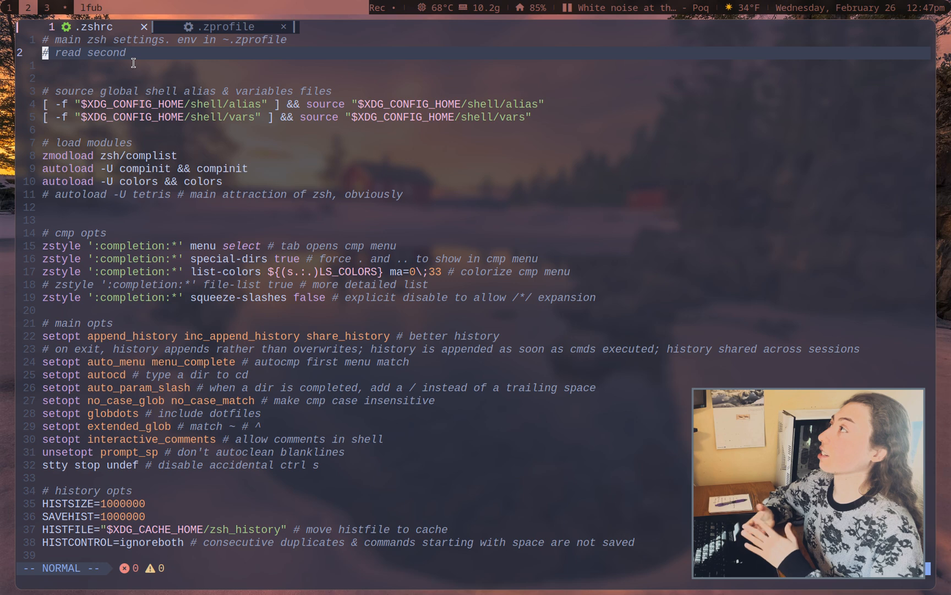
{"action": "mouse_move", "coordinate": [397, 91]}
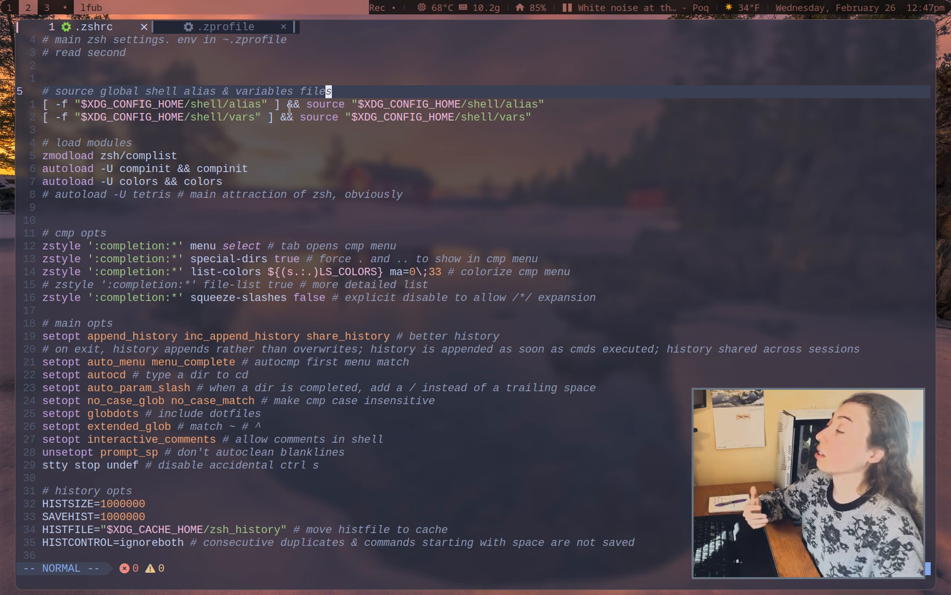
{"action": "key", "text": "j"}
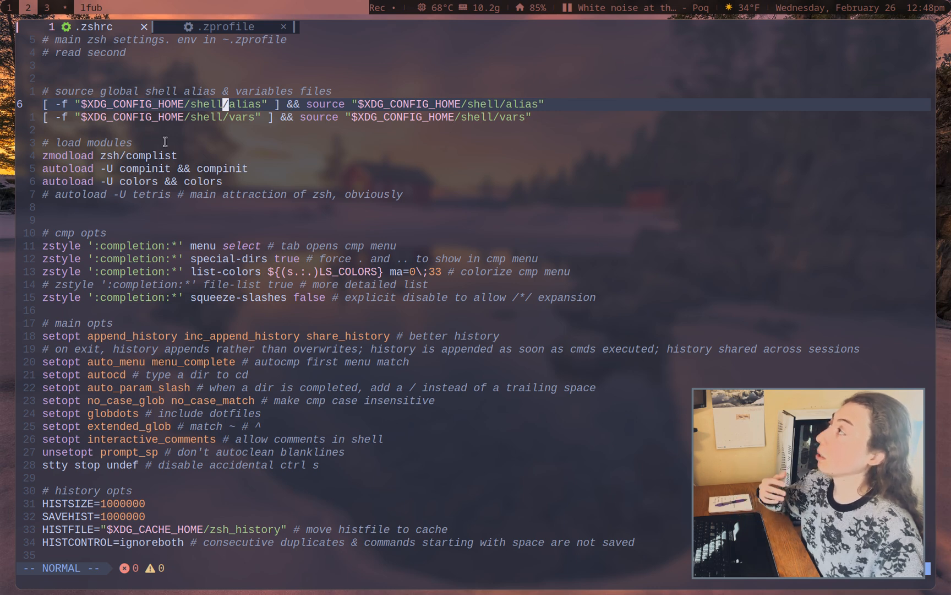
{"action": "mouse_move", "coordinate": [269, 169]}
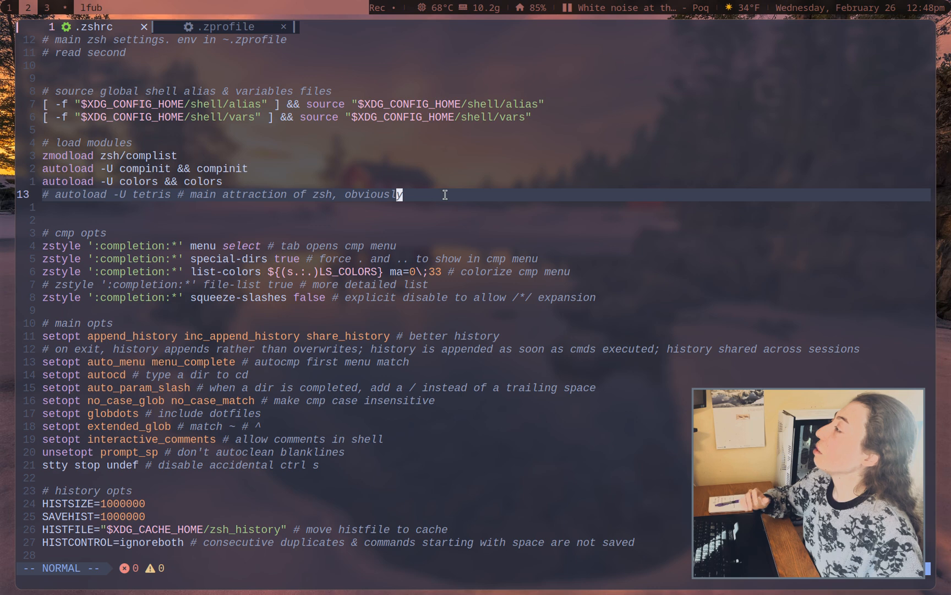
{"action": "scroll", "scroll_direction": "down", "scroll_amount": 3}
{"action": "type", "text": "cd .config/"}
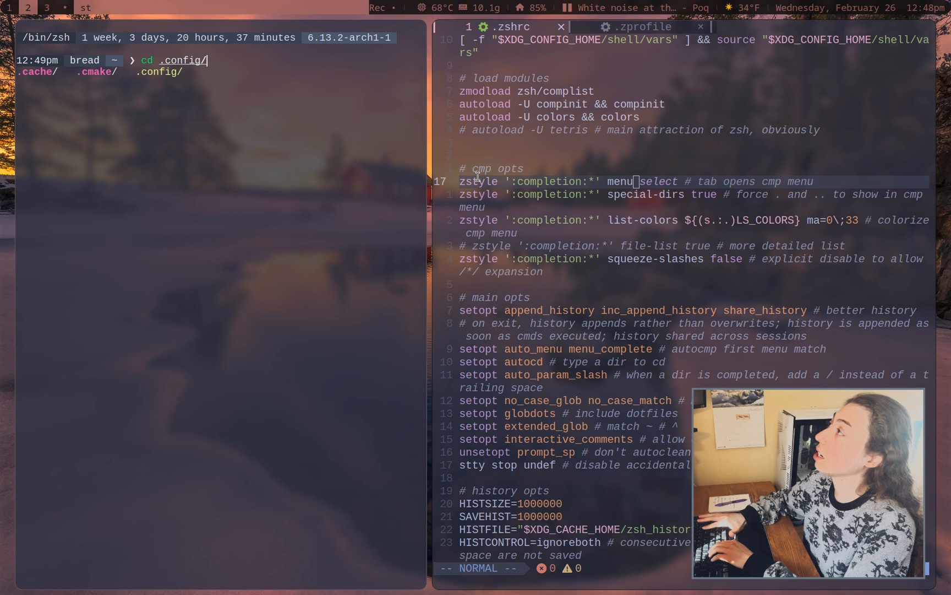
{"action": "key", "text": "BackSpace"}
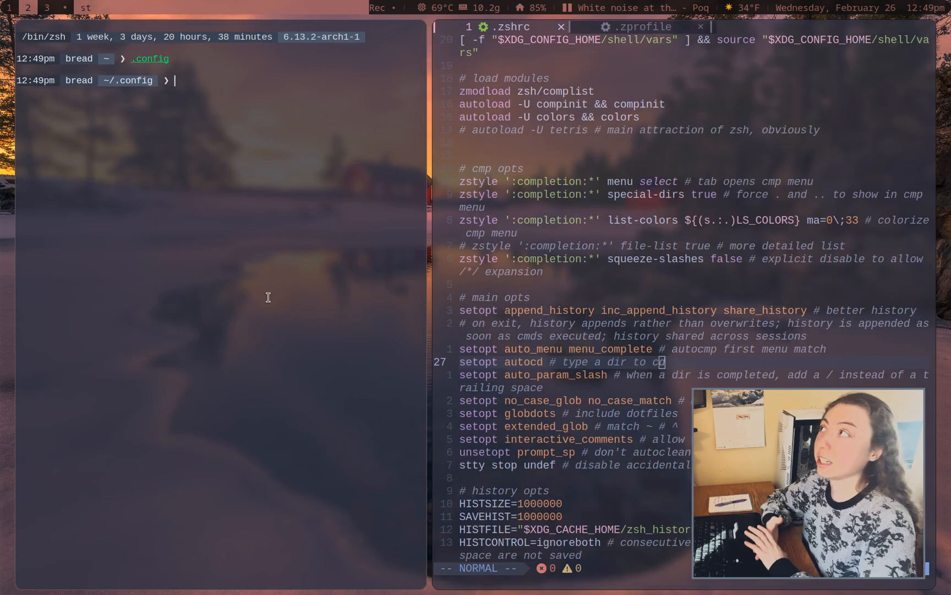
{"action": "type", "text": "cd"}
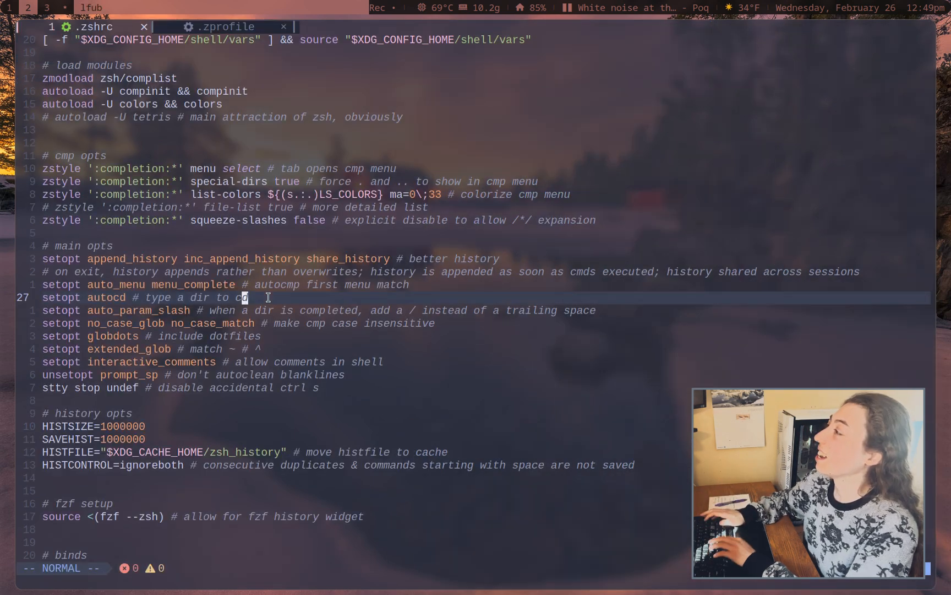
{"action": "mouse_move", "coordinate": [293, 341]}
{"action": "type", "text": "echo test"}
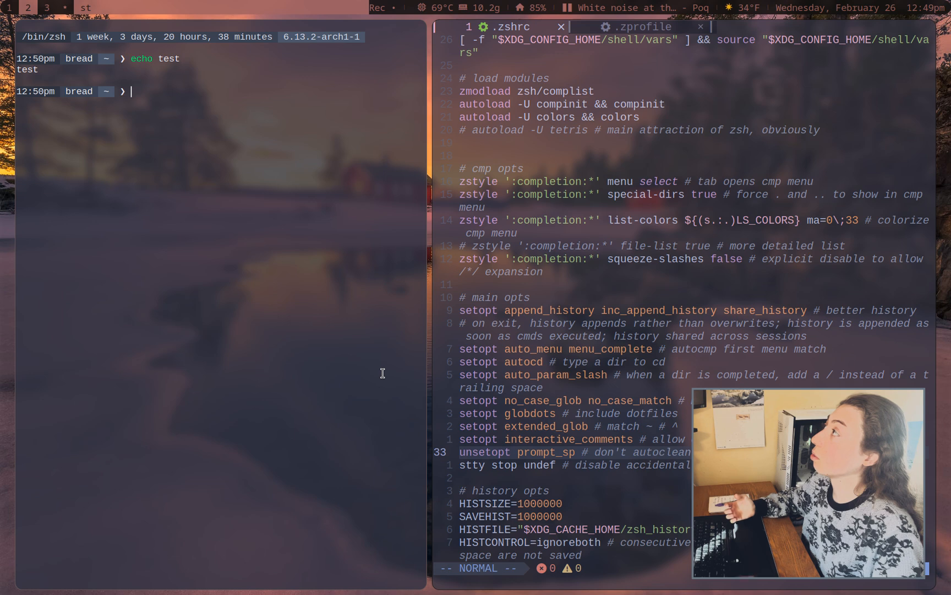
{"action": "mouse_move", "coordinate": [39, 79]}
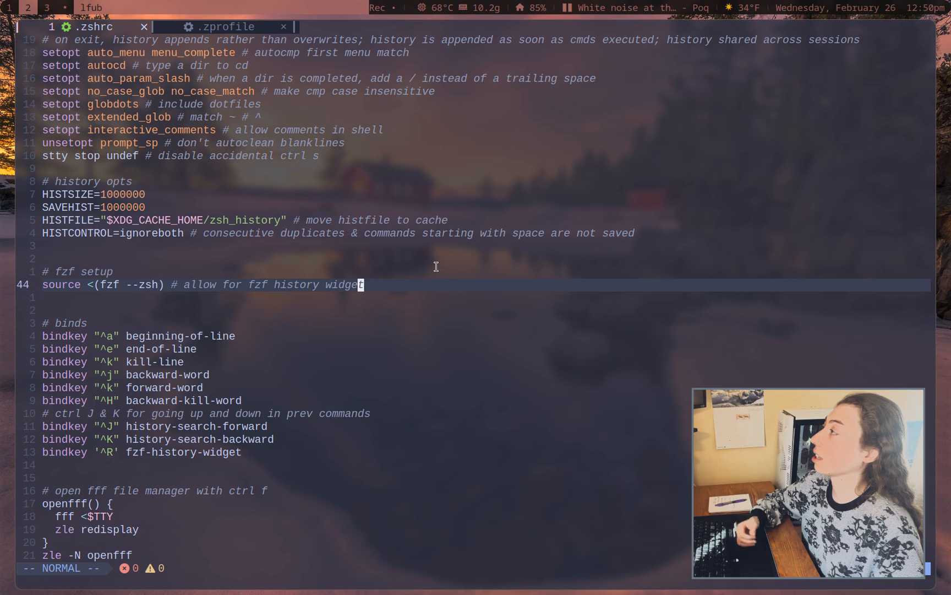
Enable the zsh-autosuggestions source line and list the zle line-editor widgets in the shell
{"action": "scroll", "scroll_direction": "down", "scroll_amount": 3}
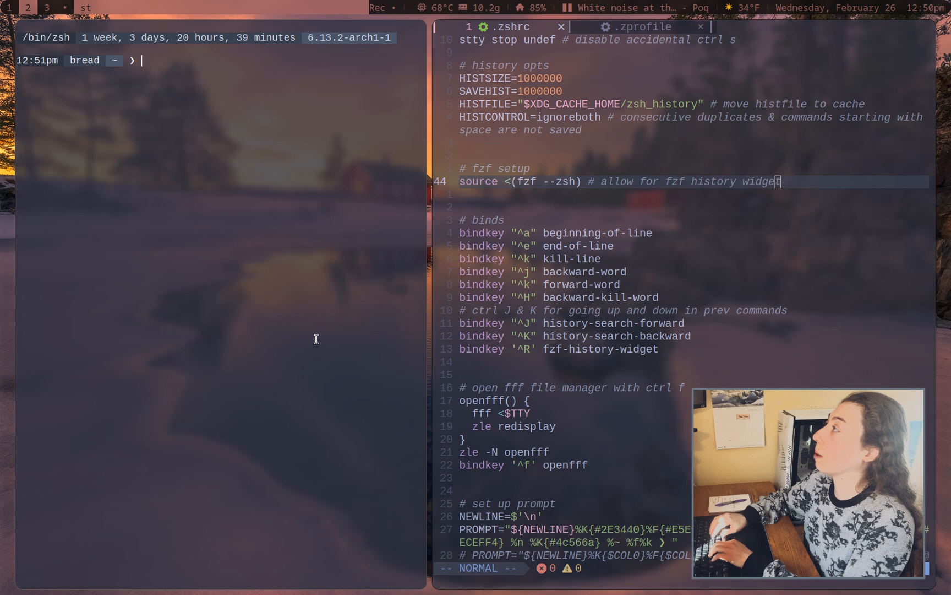
{"action": "type", "text": "zle -"}
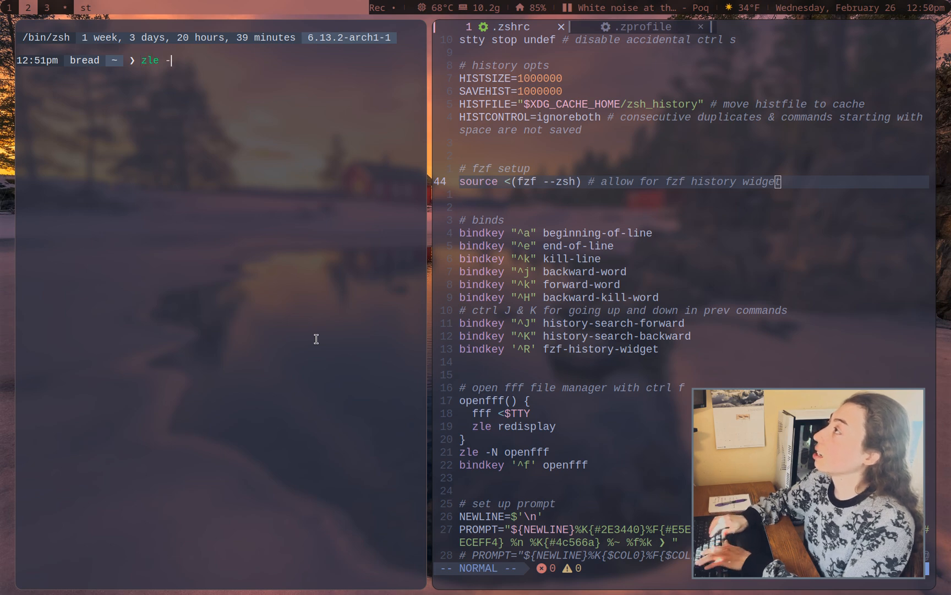
{"action": "key", "text": "Tab"}
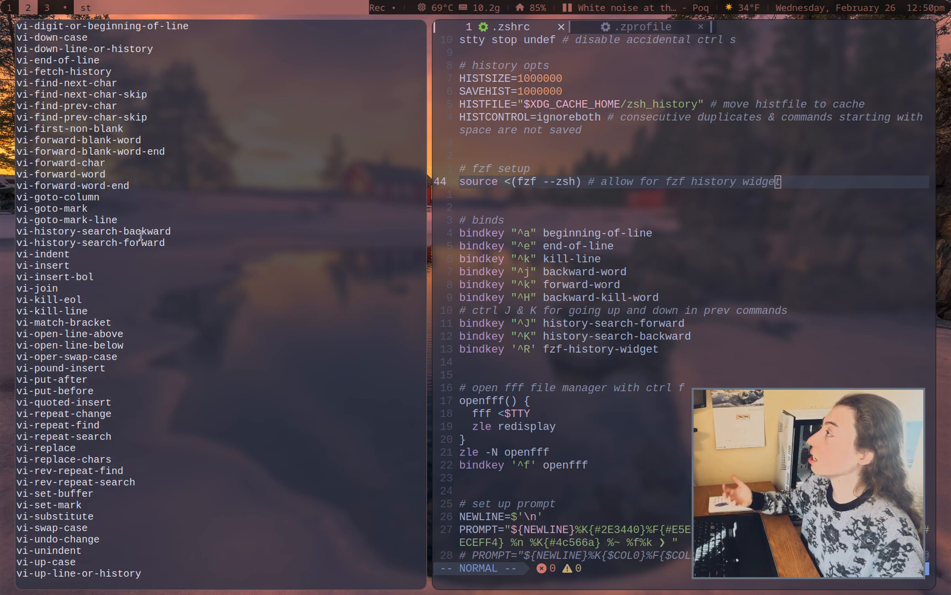
{"action": "mouse_move", "coordinate": [166, 342]}
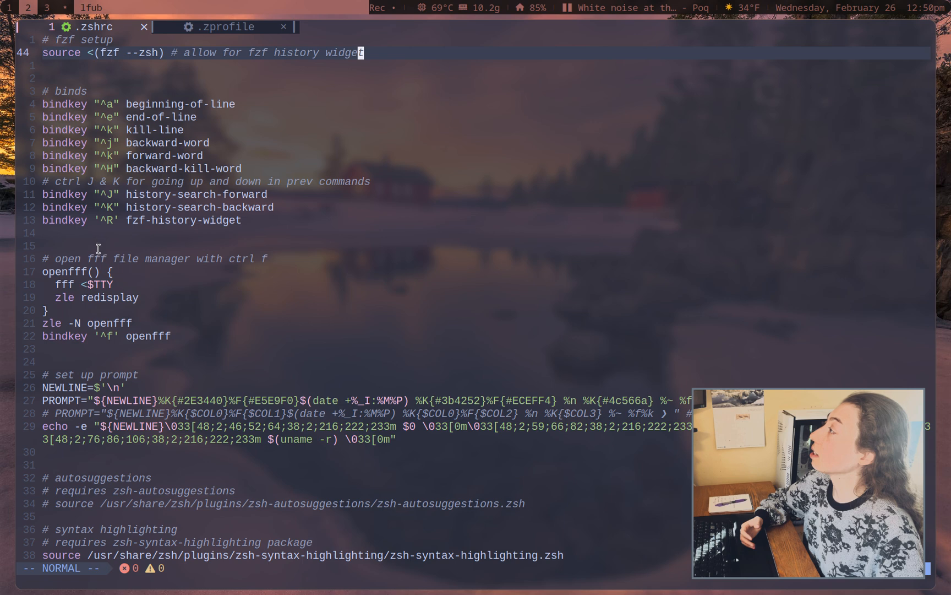
{"action": "mouse_move", "coordinate": [179, 267]}
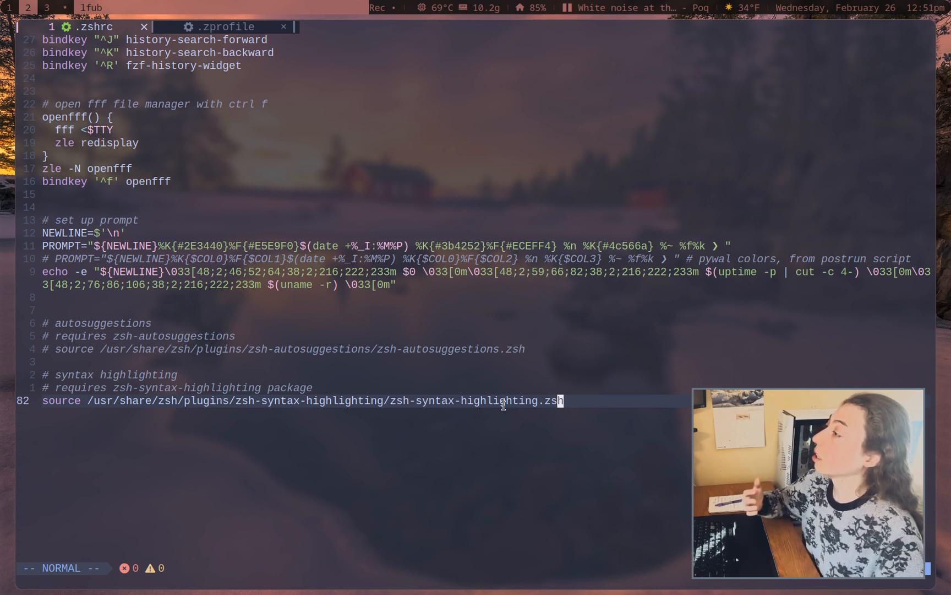
{"action": "mouse_move", "coordinate": [495, 388]}
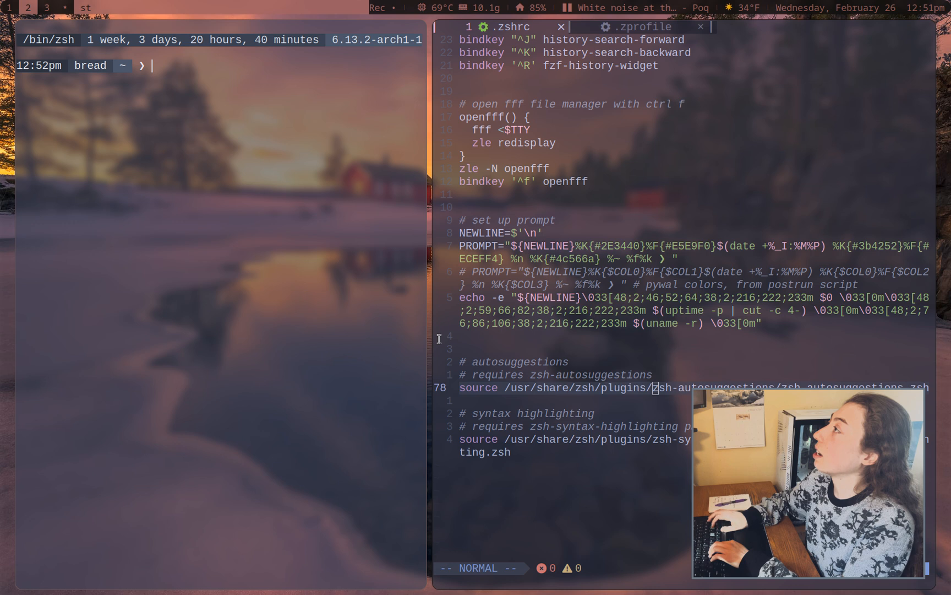
Try the 'echo test' autosuggestion and some junk input in the zsh terminal before closing it
{"action": "type", "text": "echo test"}
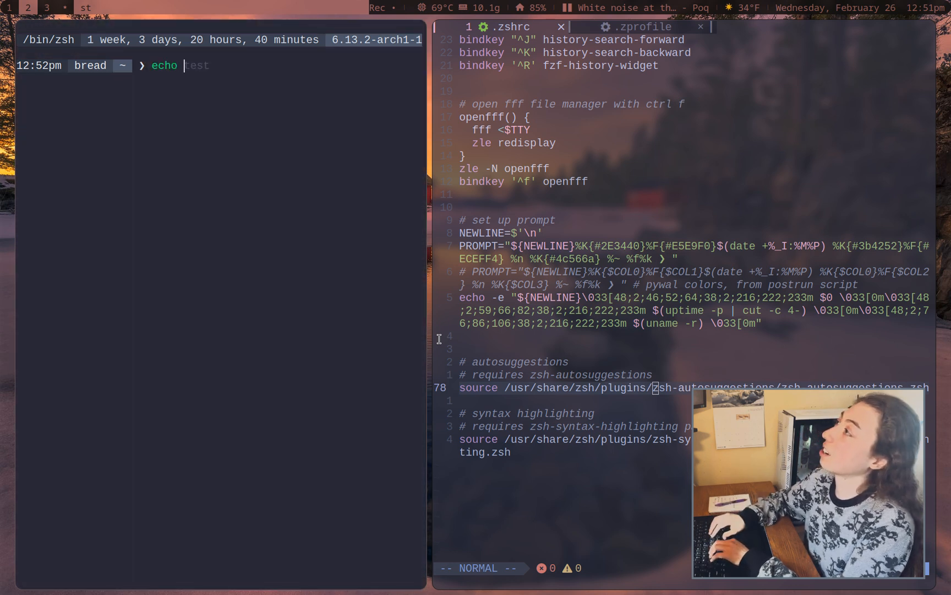
{"action": "type", "text": "skalfjdlasjfa"}
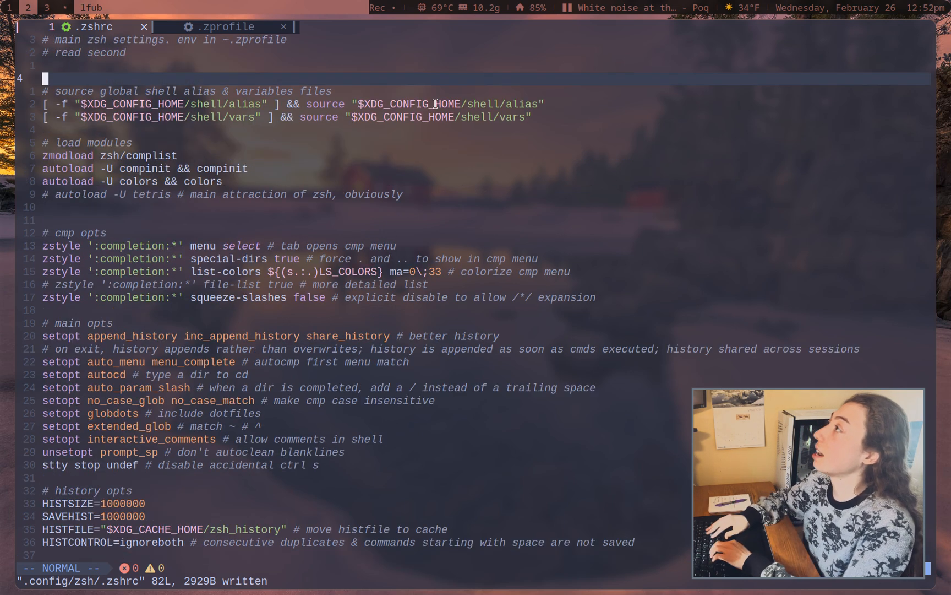
Show the .zprofile buffer with its header comments and default program exports
{"action": "left_click", "coordinate": [218, 27]}
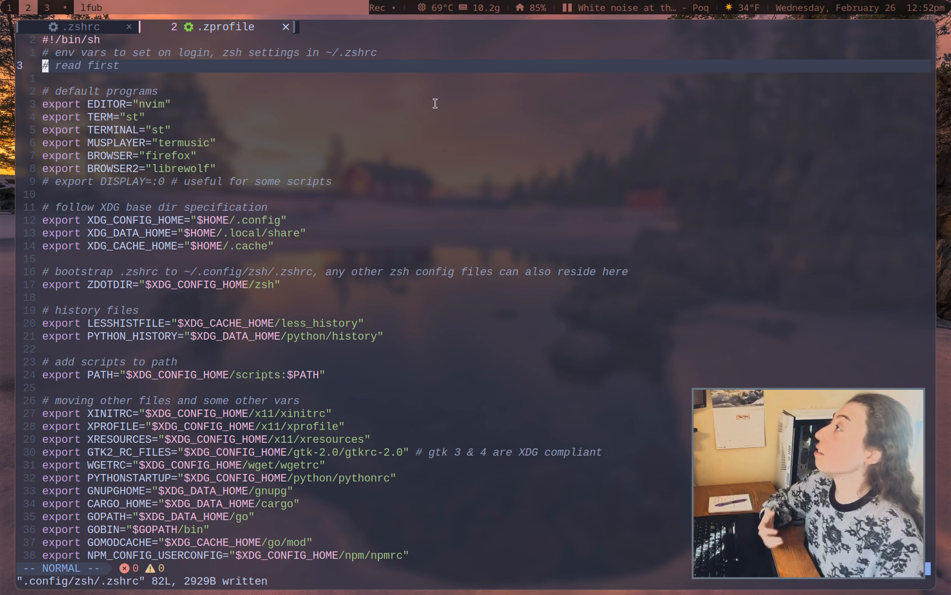
{"action": "mouse_move", "coordinate": [306, 198]}
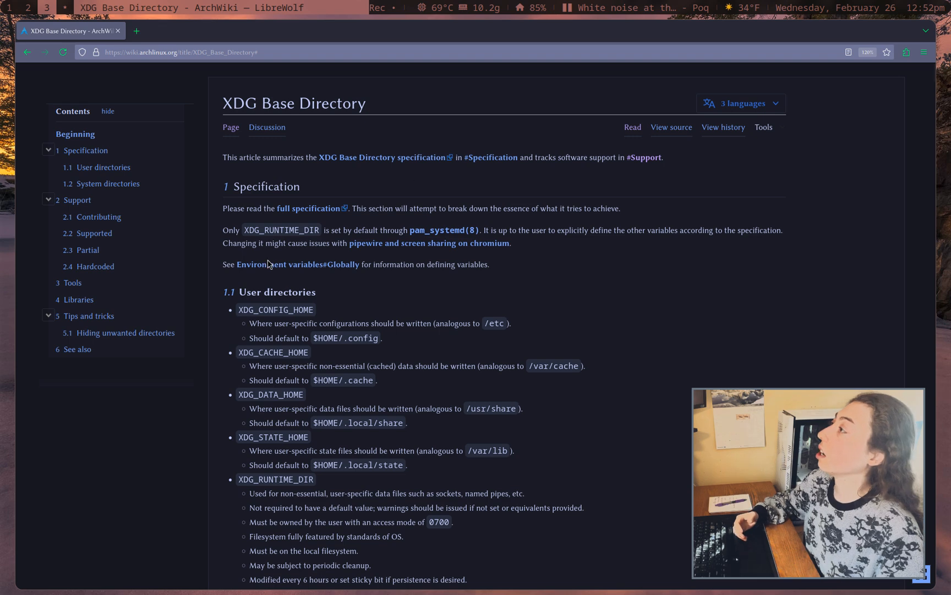
Highlight the User directories list and move down through the Supported section
{"action": "left_click_drag", "start_coordinate": [237, 309], "coordinate": [313, 479]}
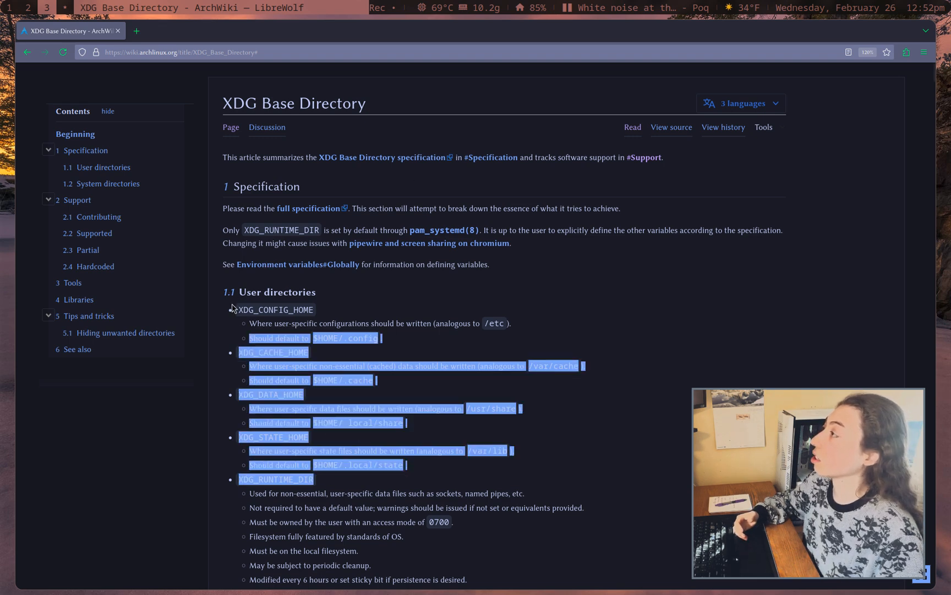
{"action": "scroll", "scroll_direction": "down", "scroll_amount": 3}
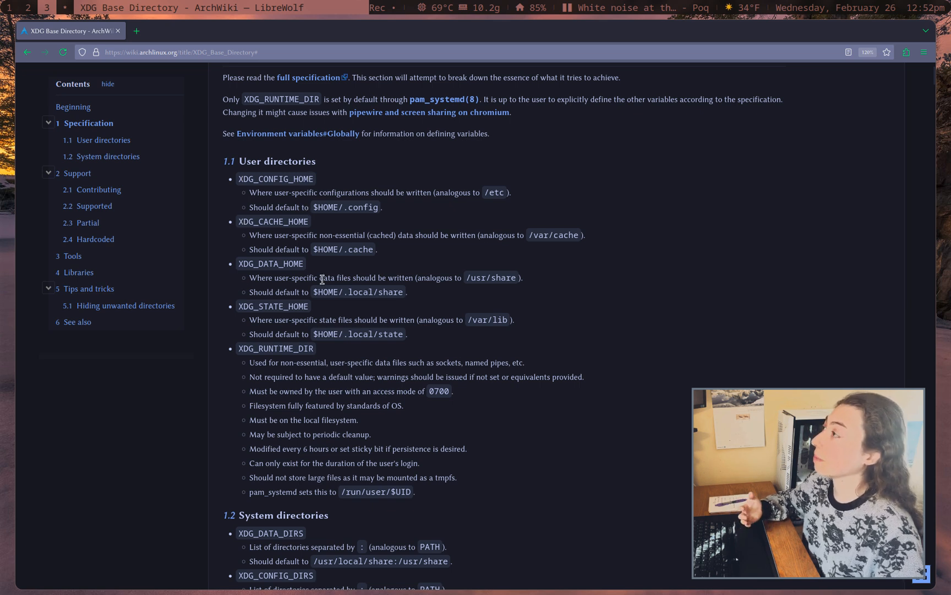
{"action": "left_click_drag", "start_coordinate": [237, 306], "coordinate": [361, 334]}
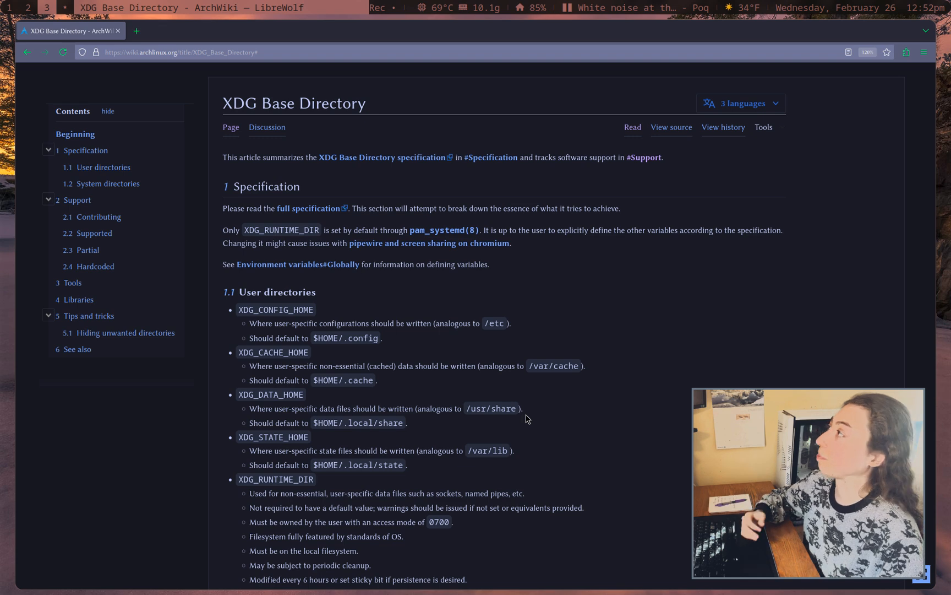
{"action": "scroll", "scroll_direction": "down", "scroll_amount": 3}
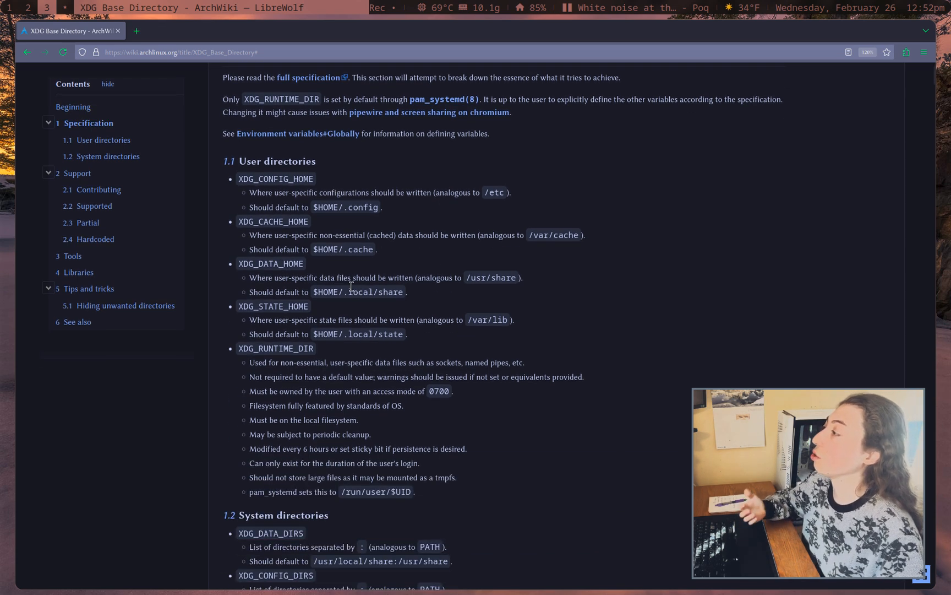
{"action": "scroll", "scroll_direction": "down", "scroll_amount": 3}
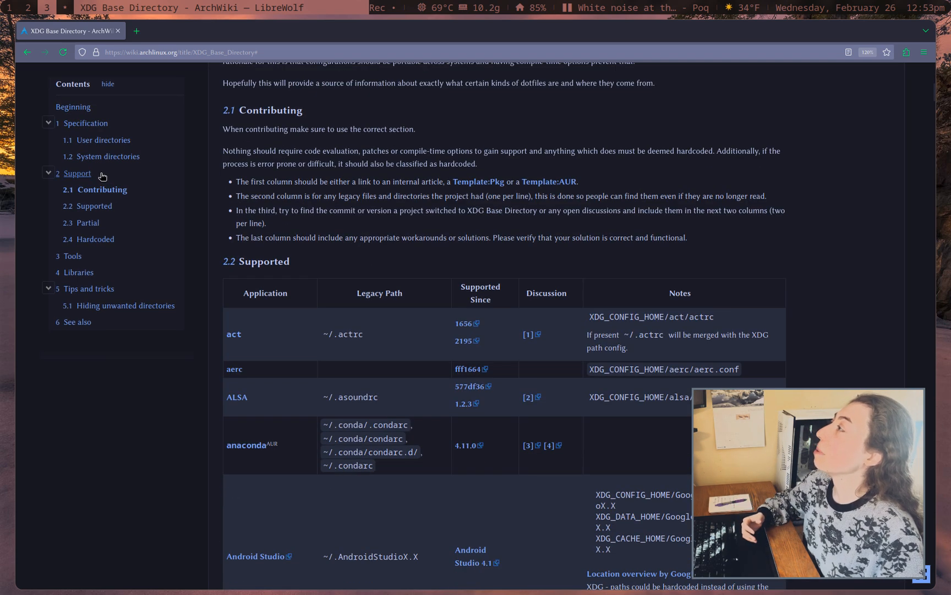
{"action": "scroll", "scroll_direction": "down", "scroll_amount": 3}
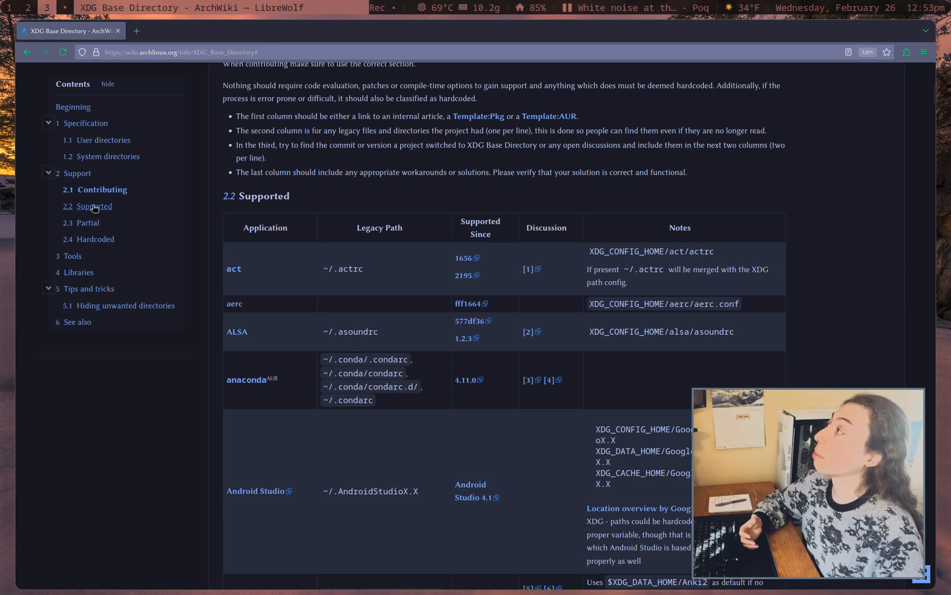
Jump via the Contents sidebar to the Partial and then the Hardcoded applications sections
{"action": "left_click", "coordinate": [88, 223]}
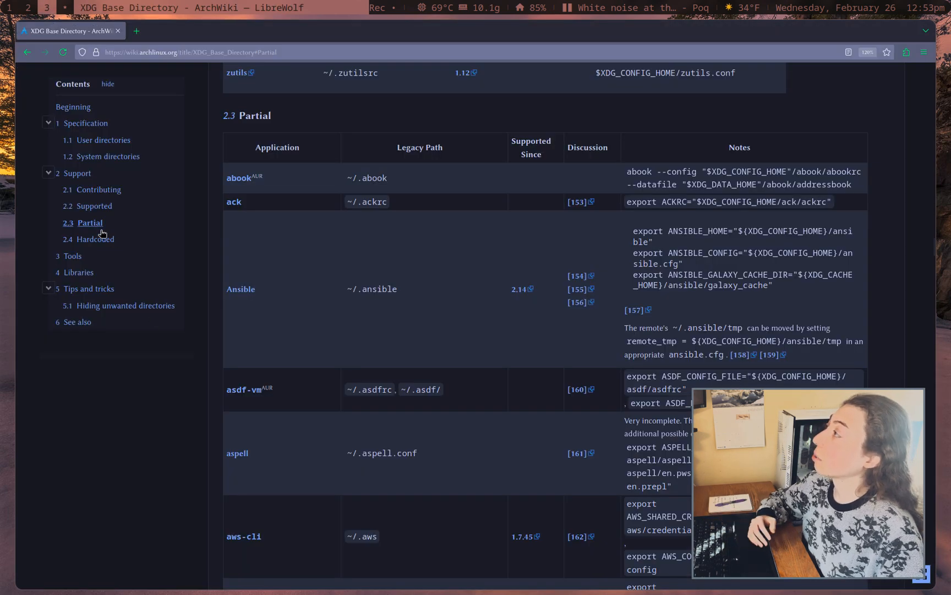
{"action": "left_click", "coordinate": [96, 239]}
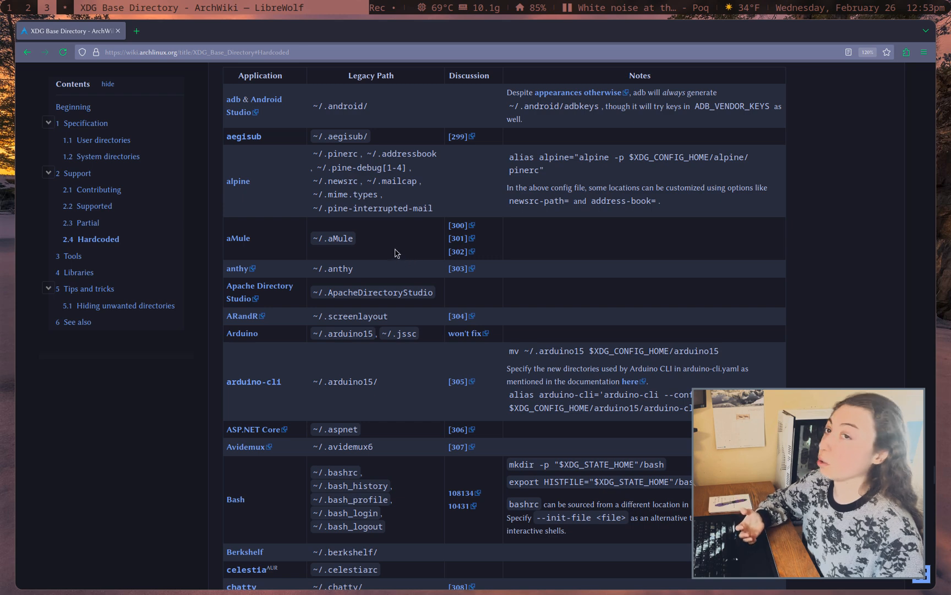
Pick out Firefox's ~/.mozilla/ legacy path and continue down to the librewolf row
{"action": "scroll", "scroll_direction": "down", "scroll_amount": 3}
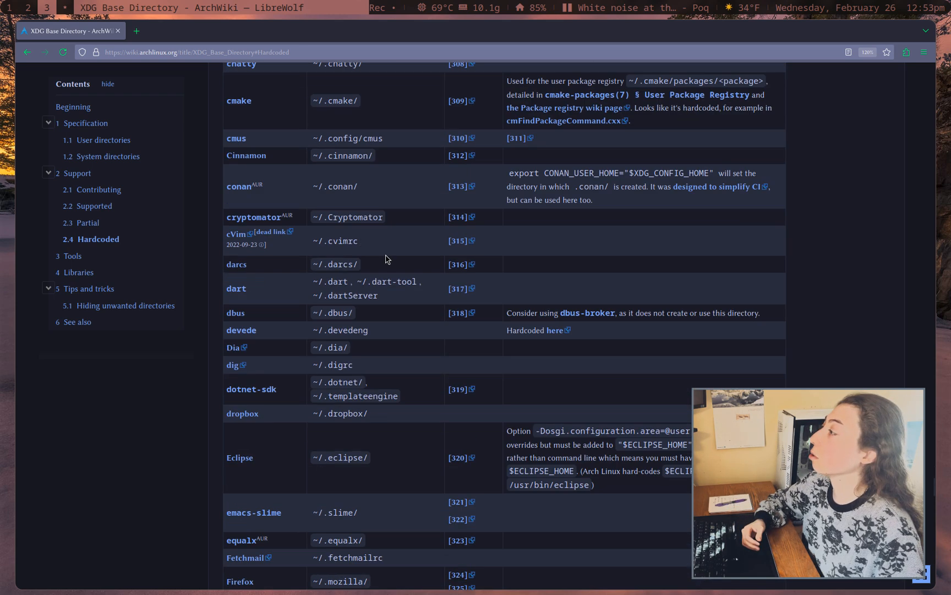
{"action": "scroll", "scroll_direction": "down", "scroll_amount": 3}
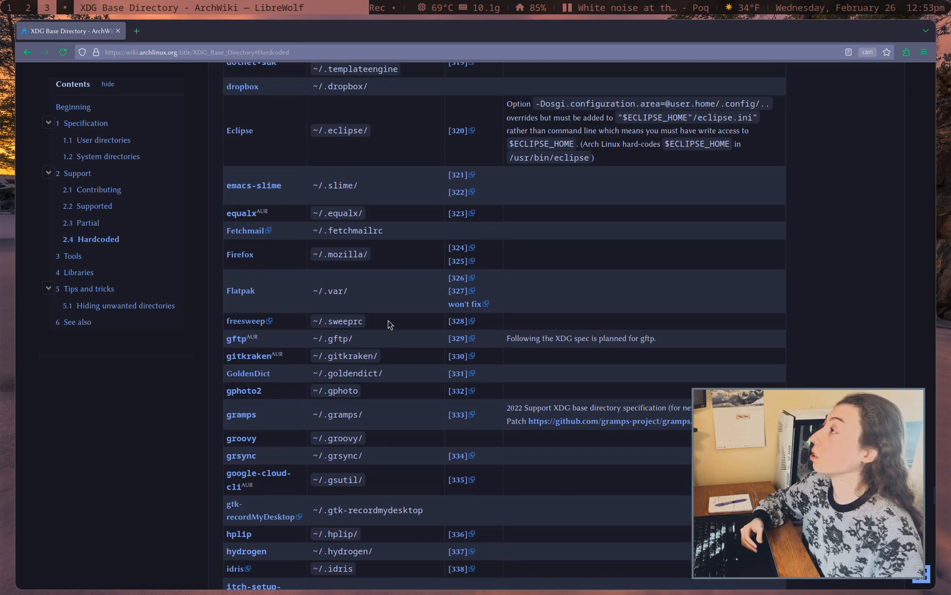
{"action": "double_click", "coordinate": [340, 254]}
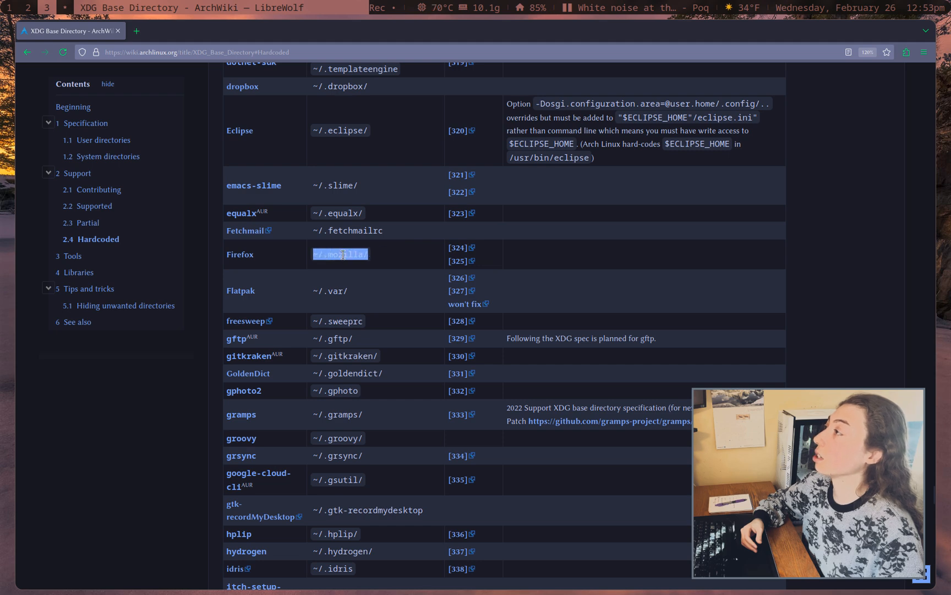
{"action": "scroll", "scroll_direction": "down", "scroll_amount": 3}
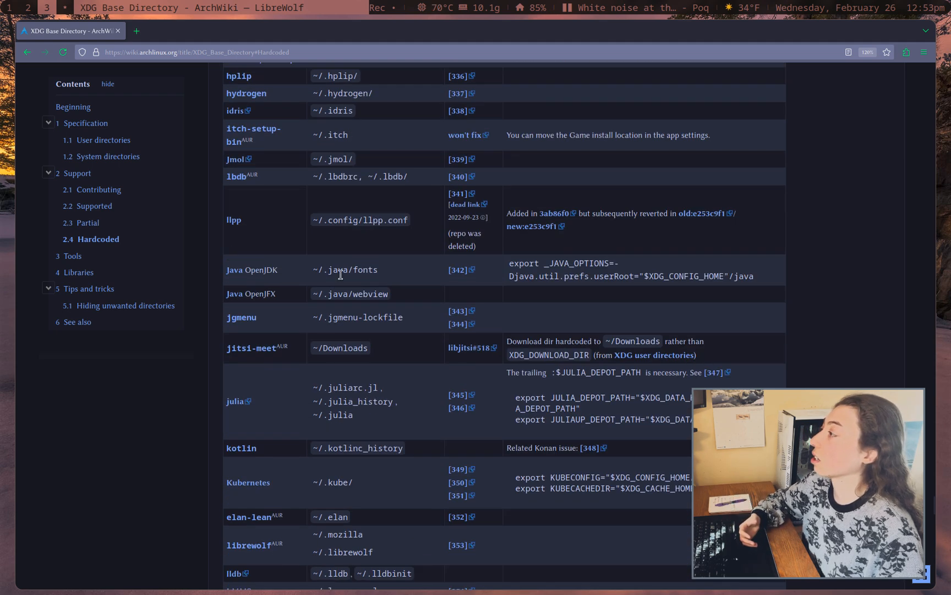
{"action": "scroll", "scroll_direction": "down", "scroll_amount": 3}
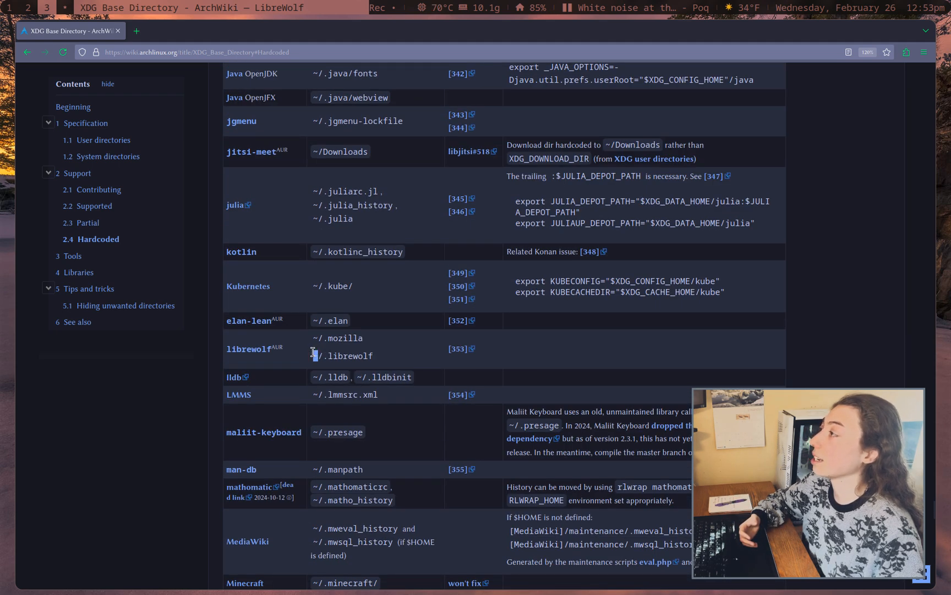
{"action": "mouse_move", "coordinate": [383, 365]}
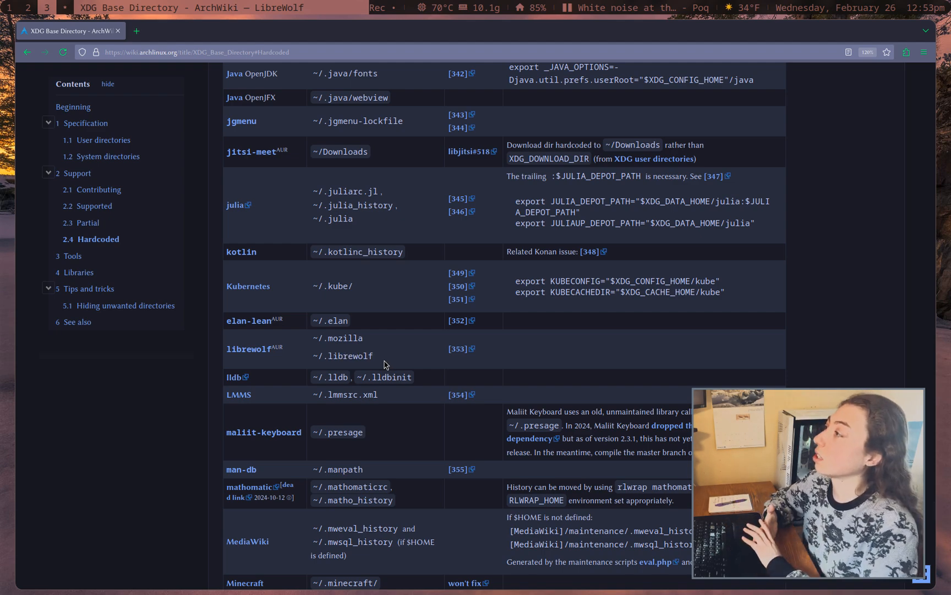
{"action": "scroll", "scroll_direction": "down", "scroll_amount": 3}
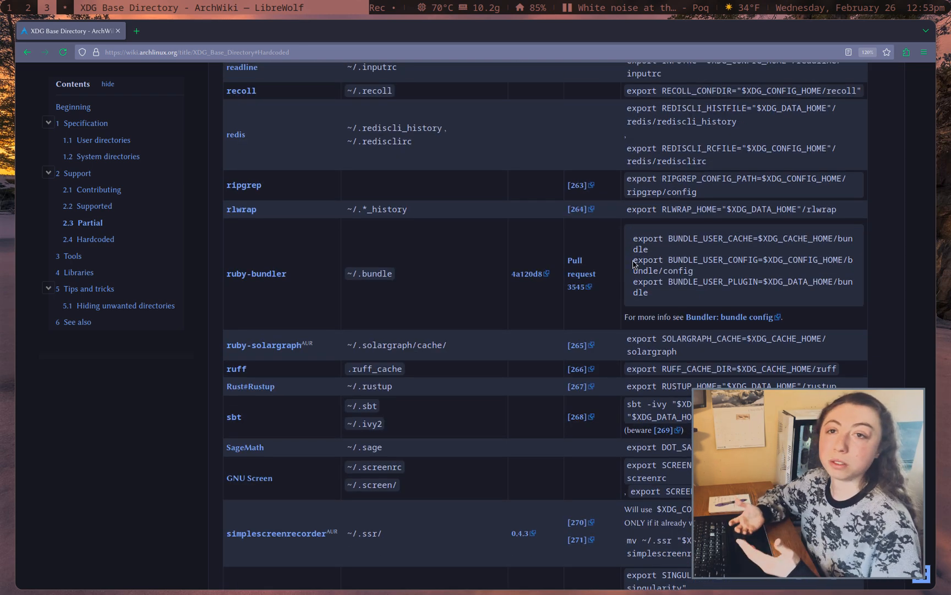
Move back up to the Partial table's ruby-bundler and rustup entries
{"action": "scroll", "scroll_direction": "up", "scroll_amount": 3}
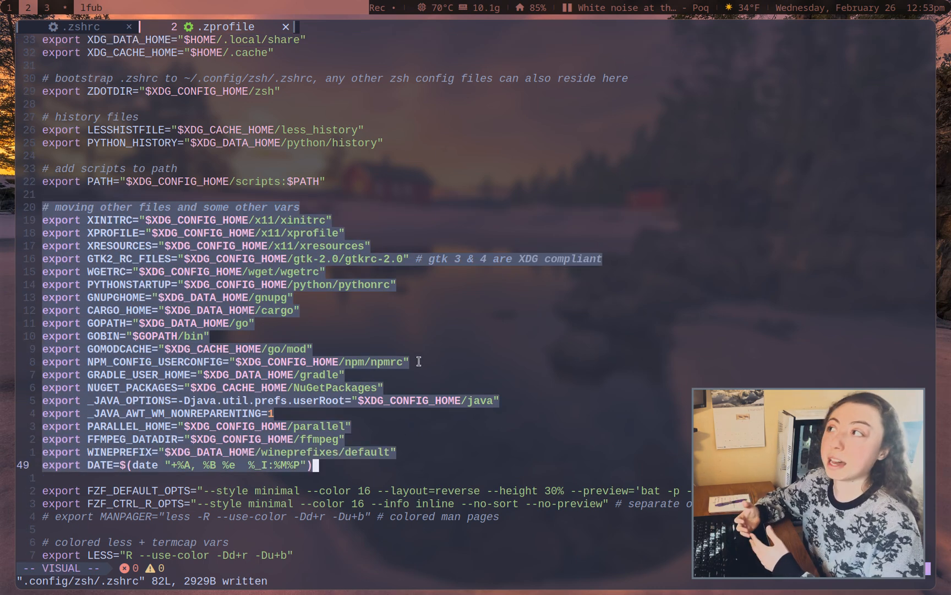
{"action": "mouse_move", "coordinate": [373, 298]}
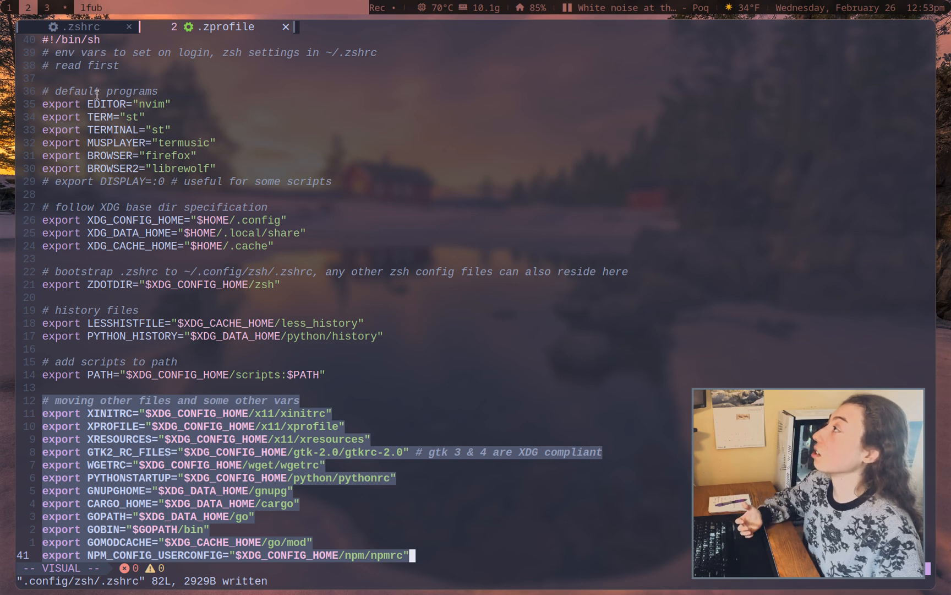
Mark the XDG_CONFIG_HOME, DATA and CACHE export lines in .zprofile, then clear the selection
{"action": "key", "text": "Escape"}
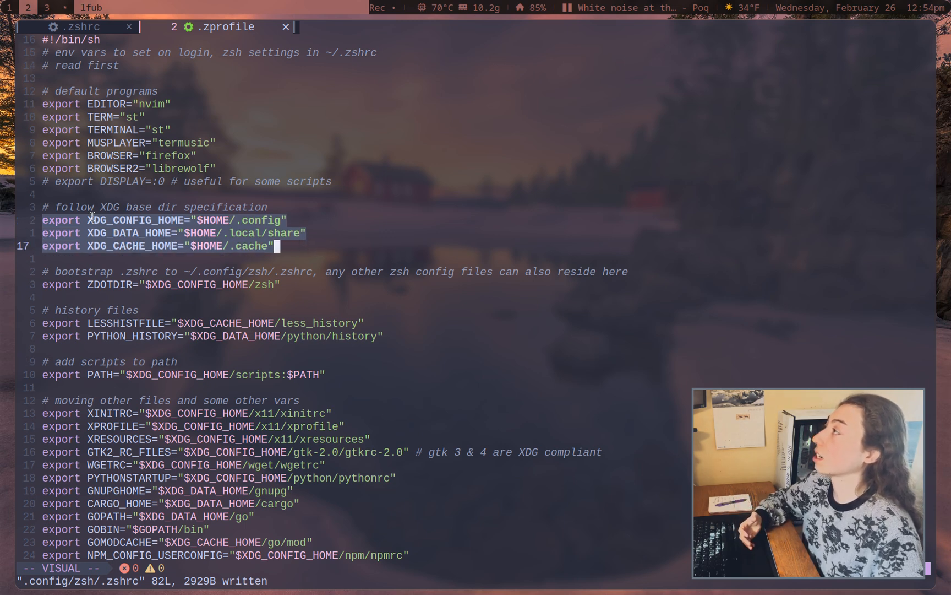
{"action": "key", "text": "Escape"}
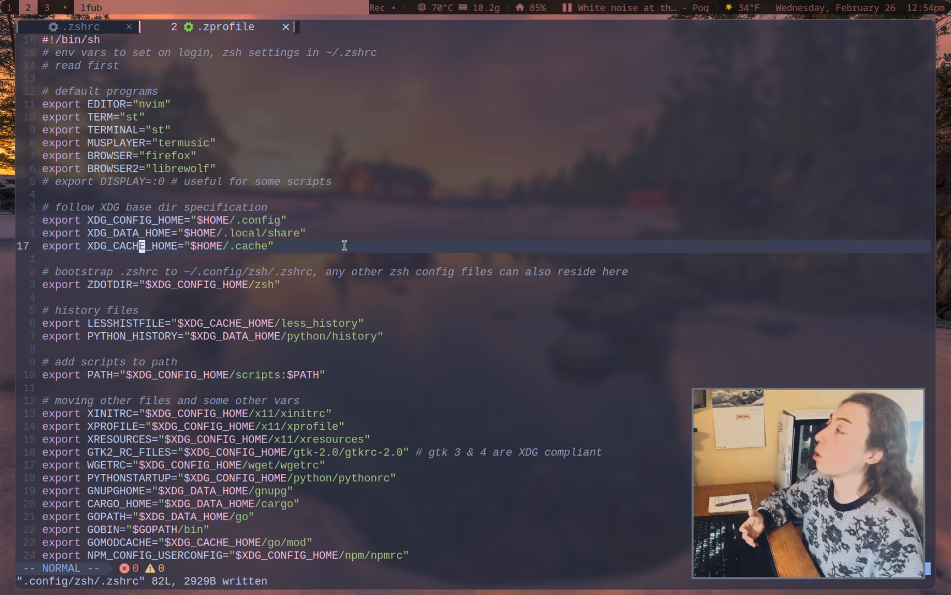
{"action": "mouse_move", "coordinate": [225, 285]}
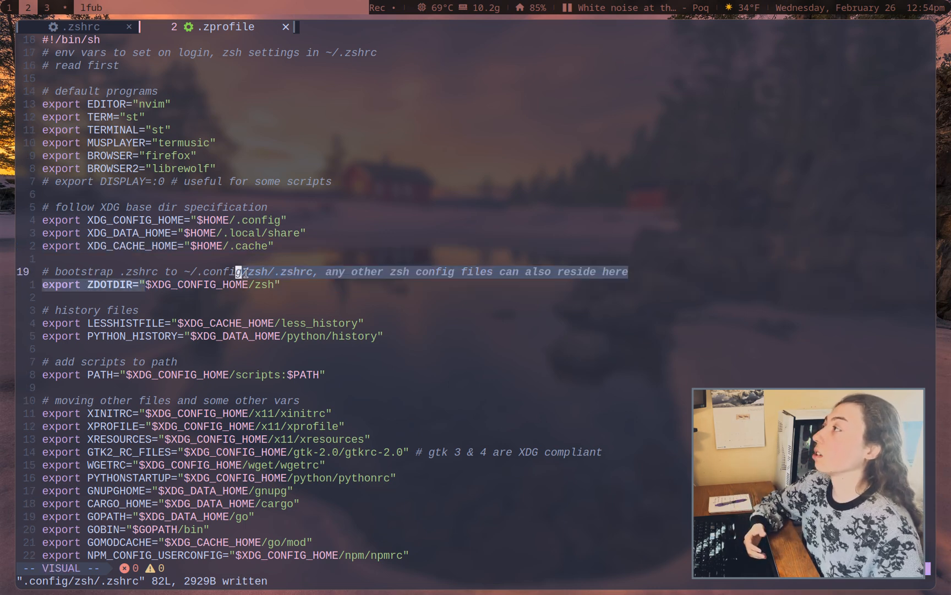
Leave the ZDOTDIR bootstrap selection and show the .zshrc buffer's sourcing and options
{"action": "key", "text": "Escape"}
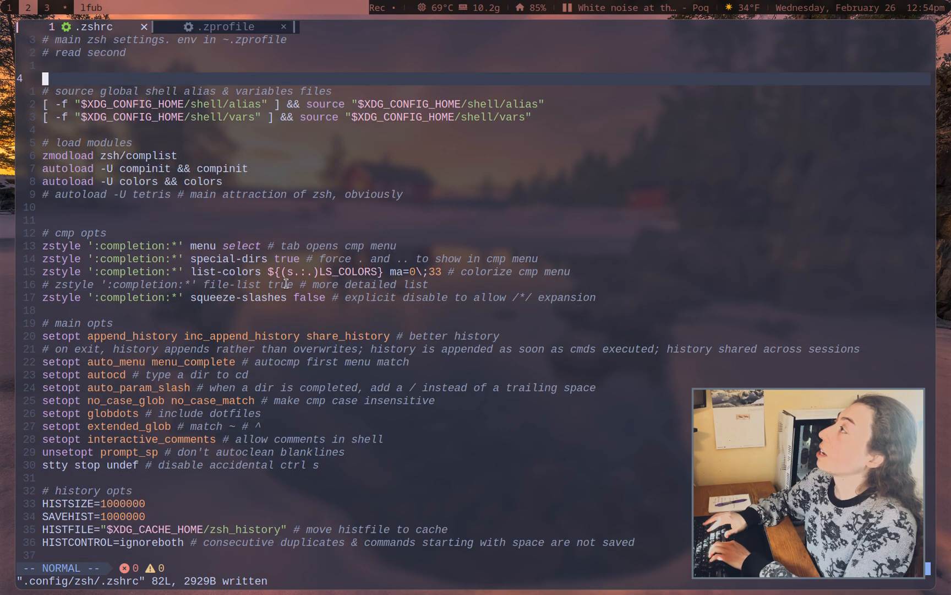
Show .zprofile again at the ZDOTDIR export under the XDG config home
{"action": "left_click", "coordinate": [218, 27]}
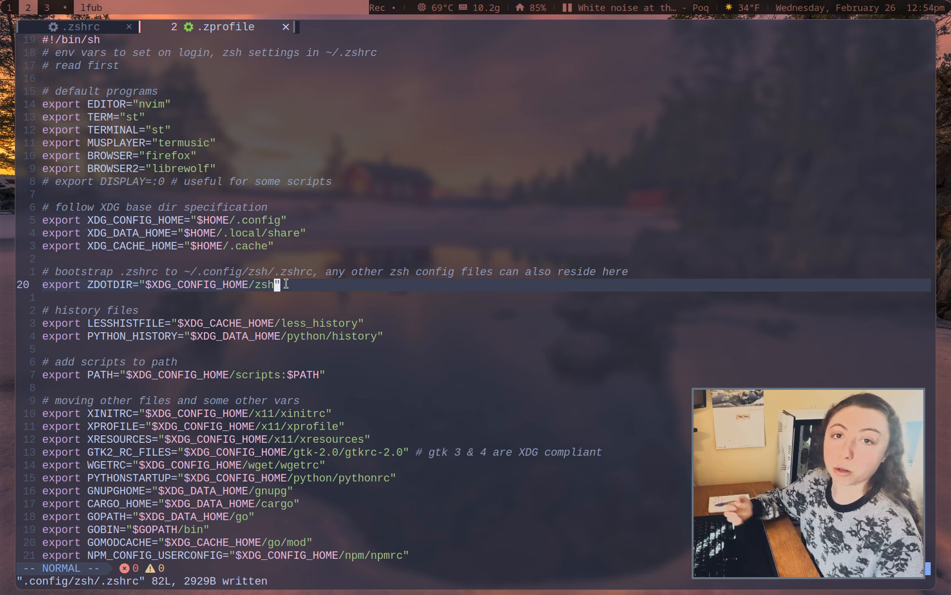
{"action": "mouse_move", "coordinate": [329, 290]}
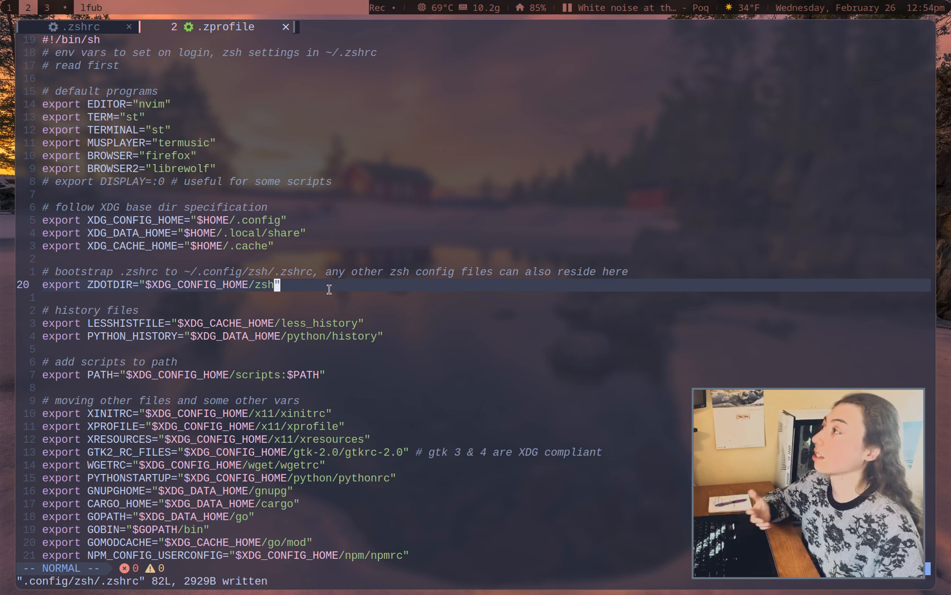
{"action": "scroll", "scroll_direction": "down", "scroll_amount": 3}
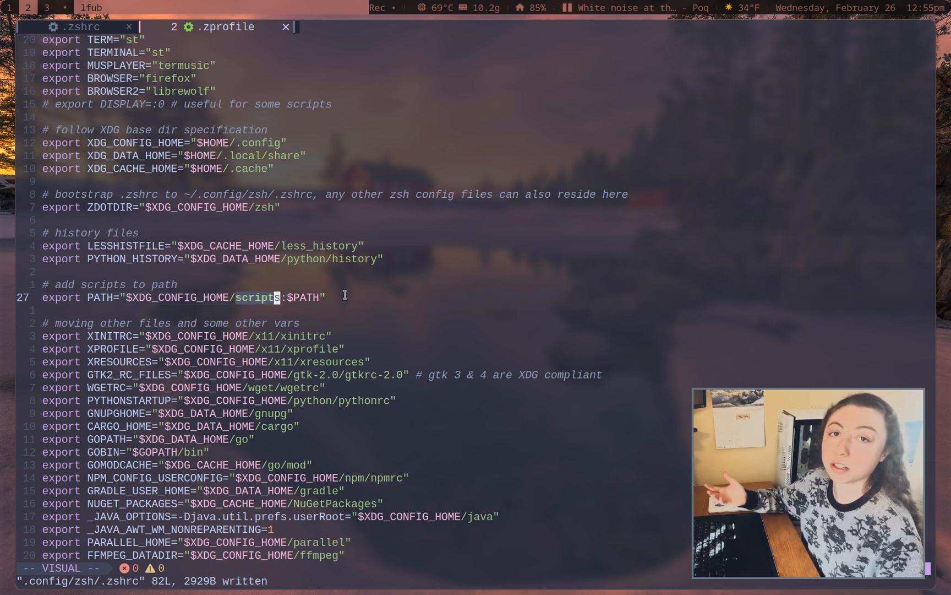
{"action": "scroll", "scroll_direction": "down", "scroll_amount": 3}
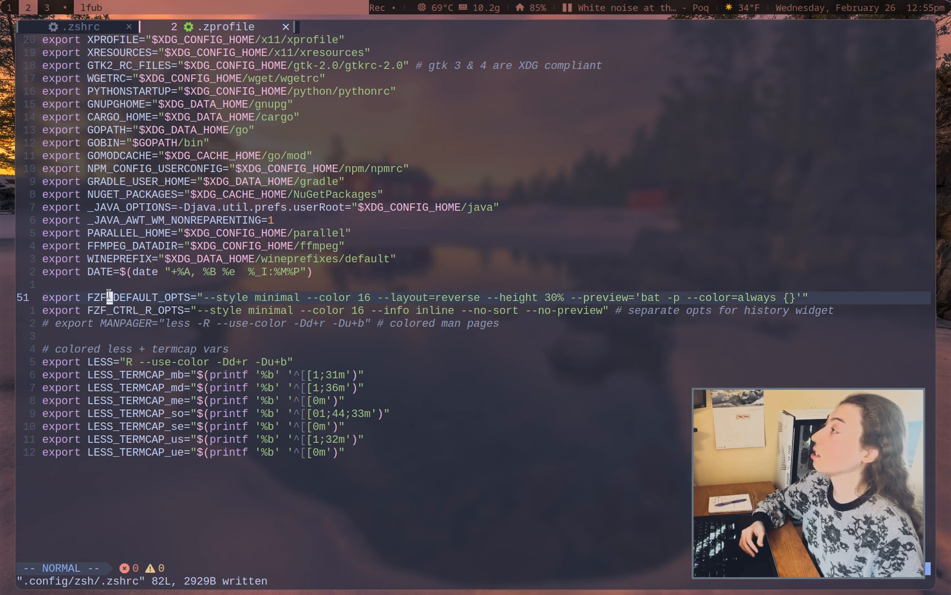
{"action": "key", "text": "v"}
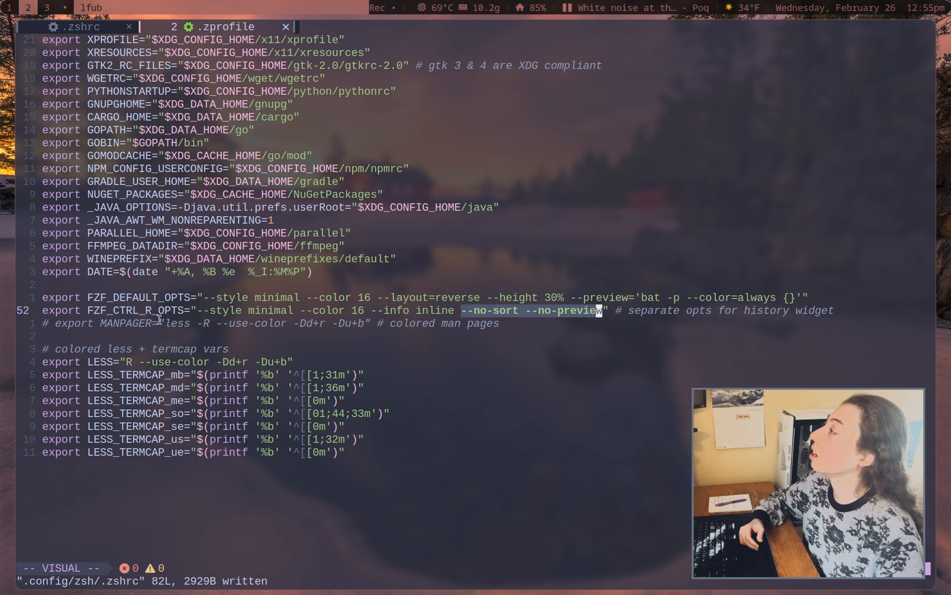
{"action": "key", "text": "Escape"}
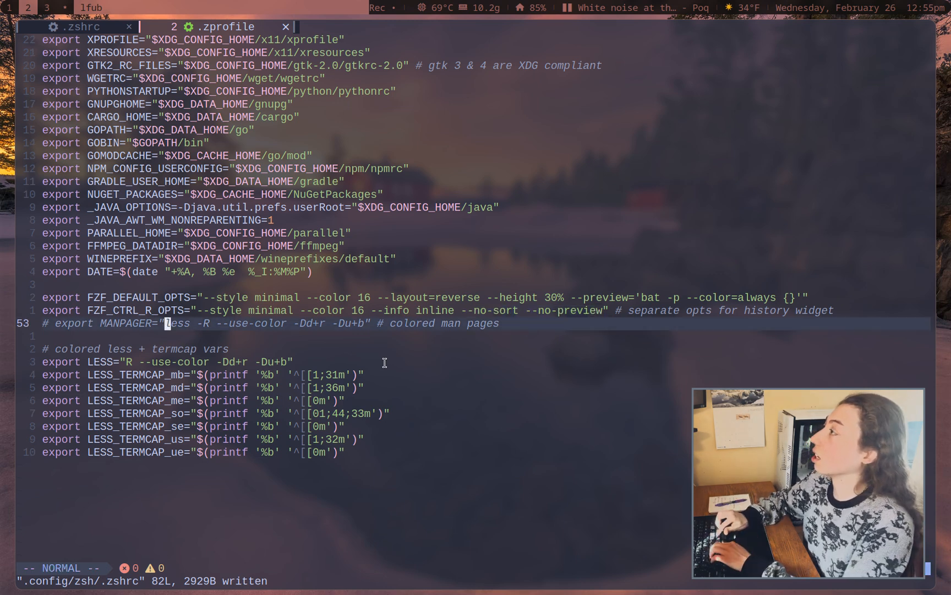